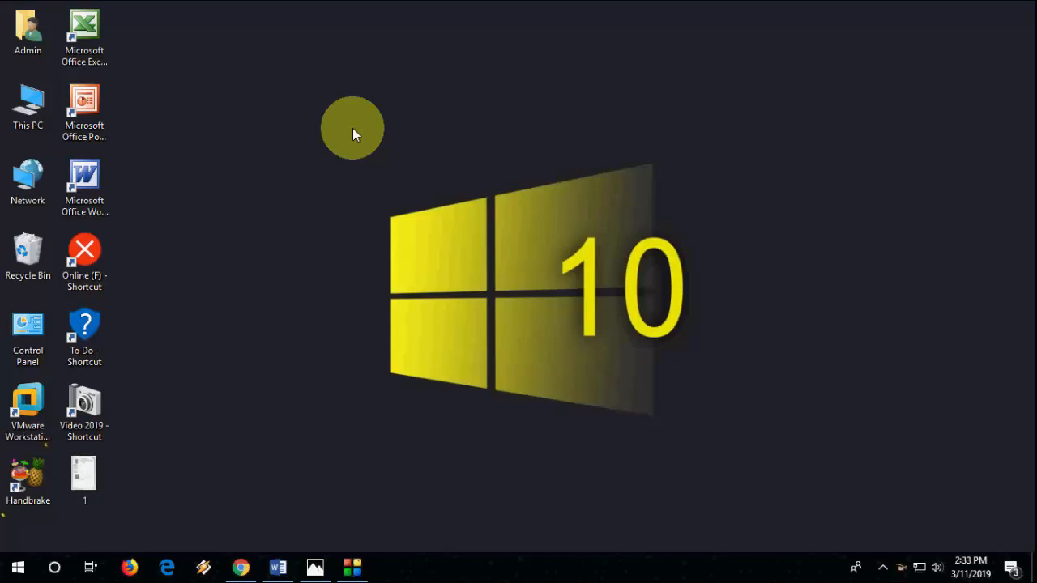
mouse_move(353, 468)
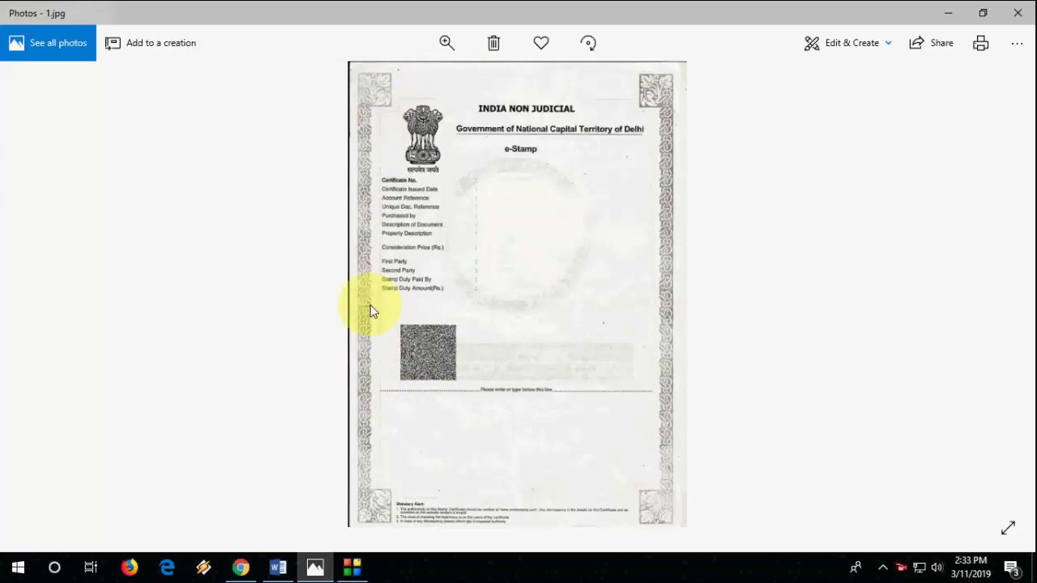
mouse_move(363, 108)
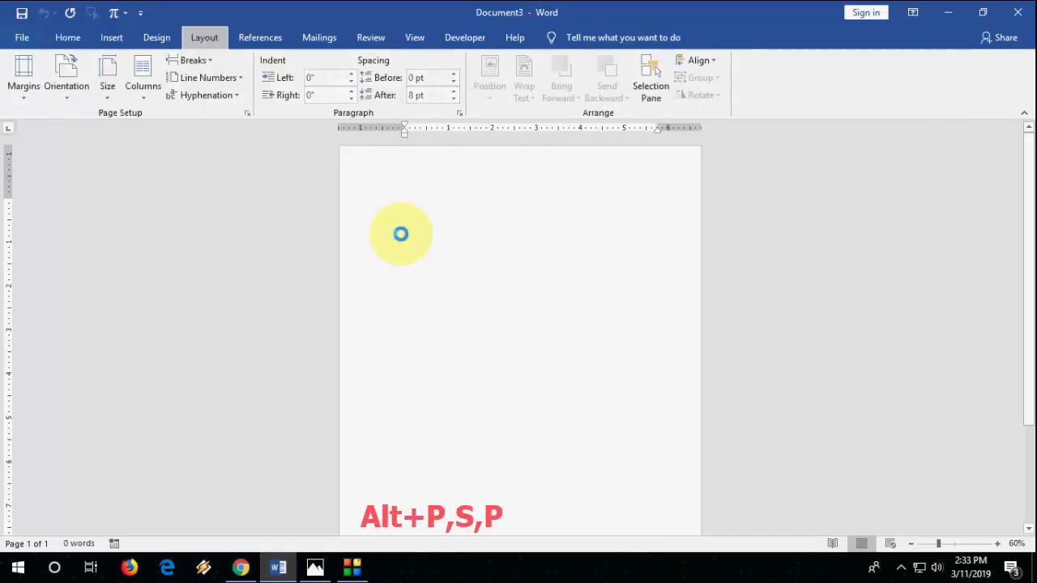
Set margins to Top 8.4, Left 1.5, Bottom 1.5, Right 1 from this point forward.
key(Alt+P,S,P)
text(8.4)
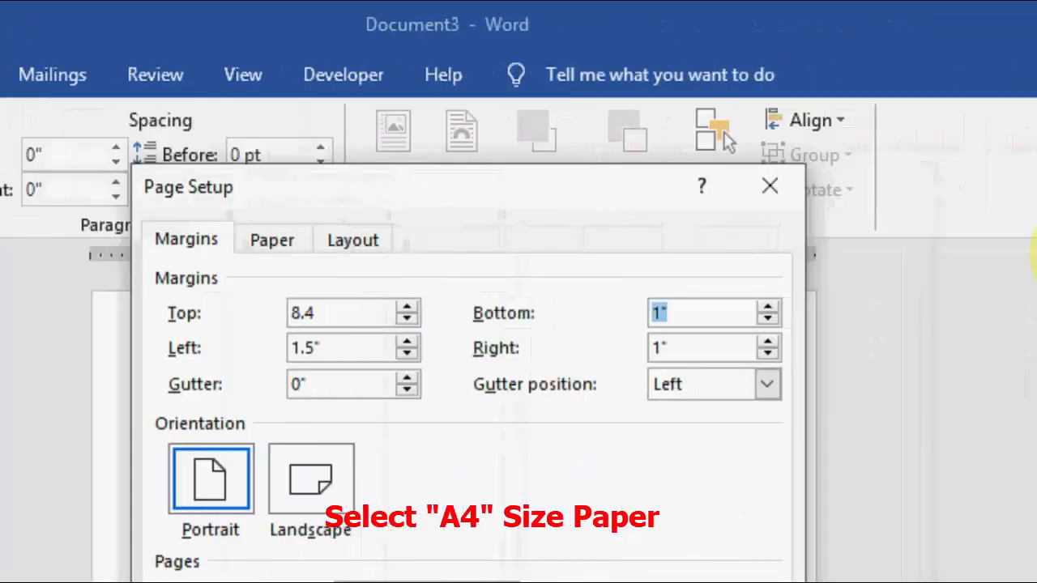
text(1.5)
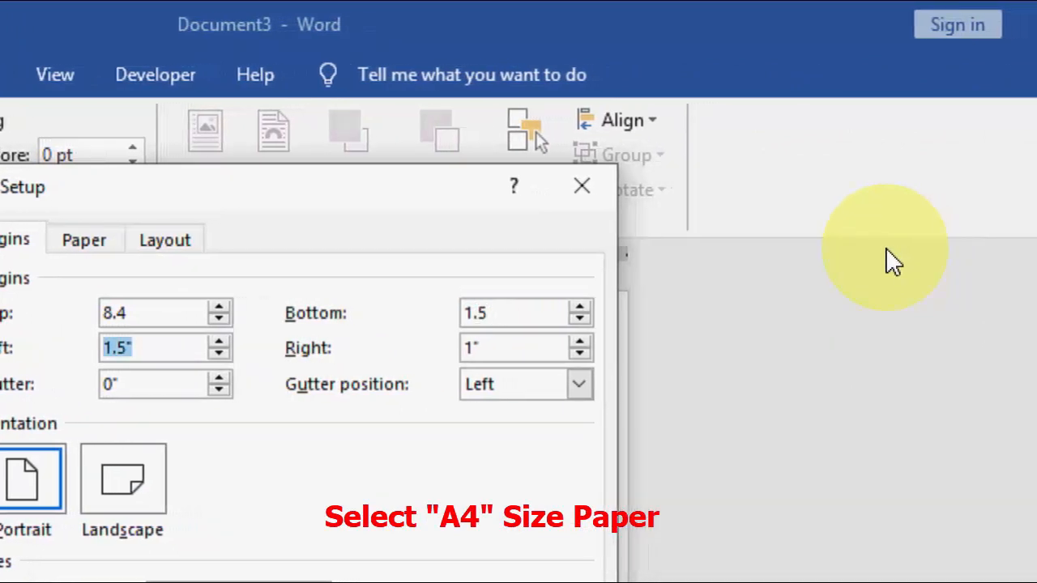
text(1)
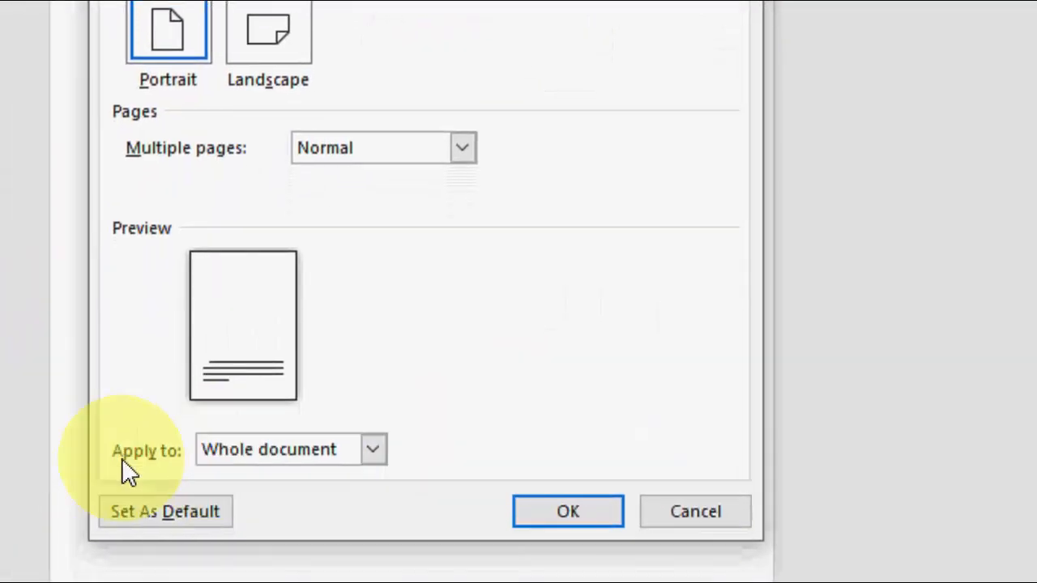
click(372, 449)
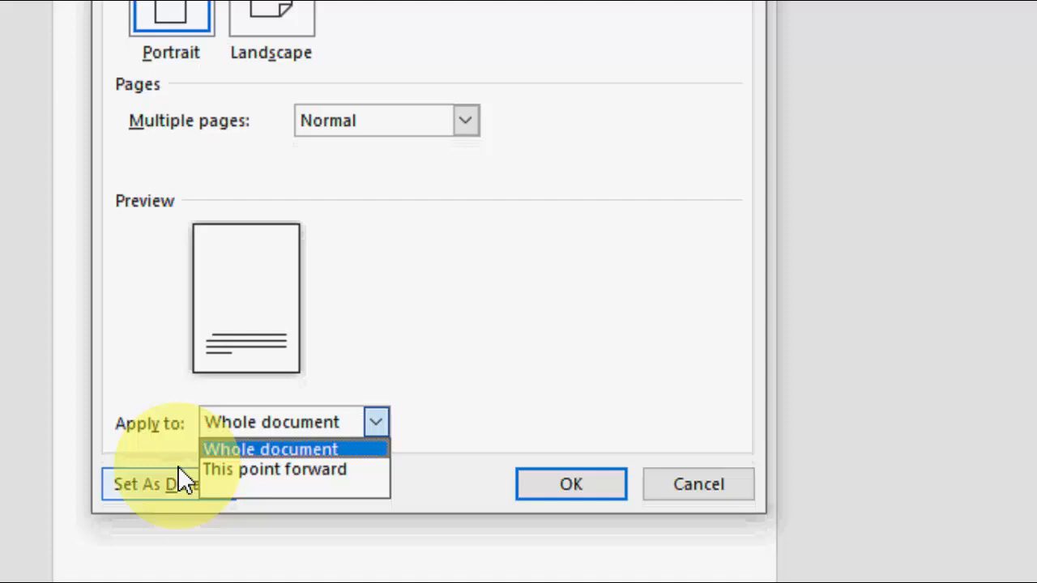
click(275, 469)
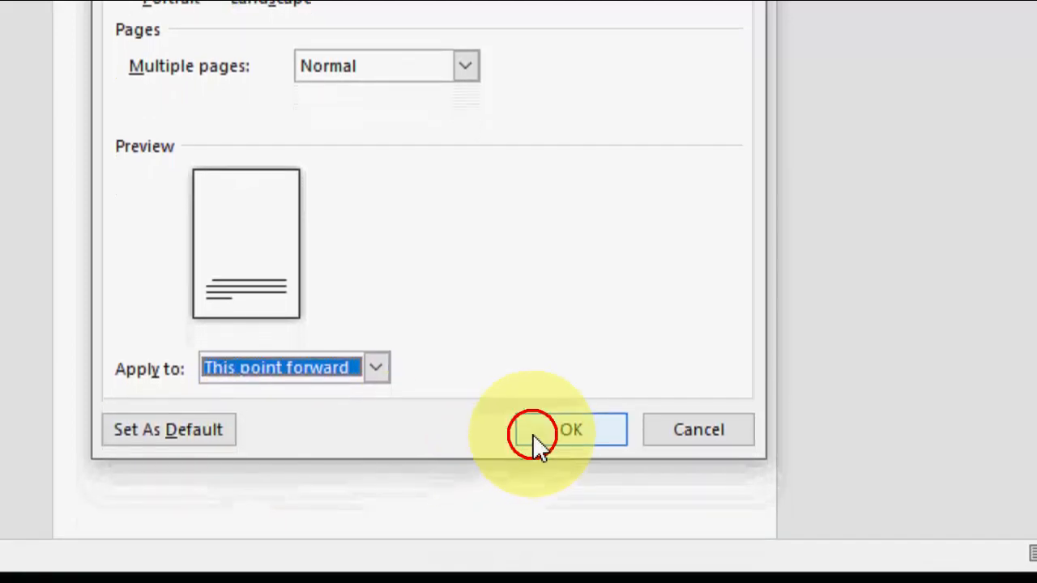
click(569, 429)
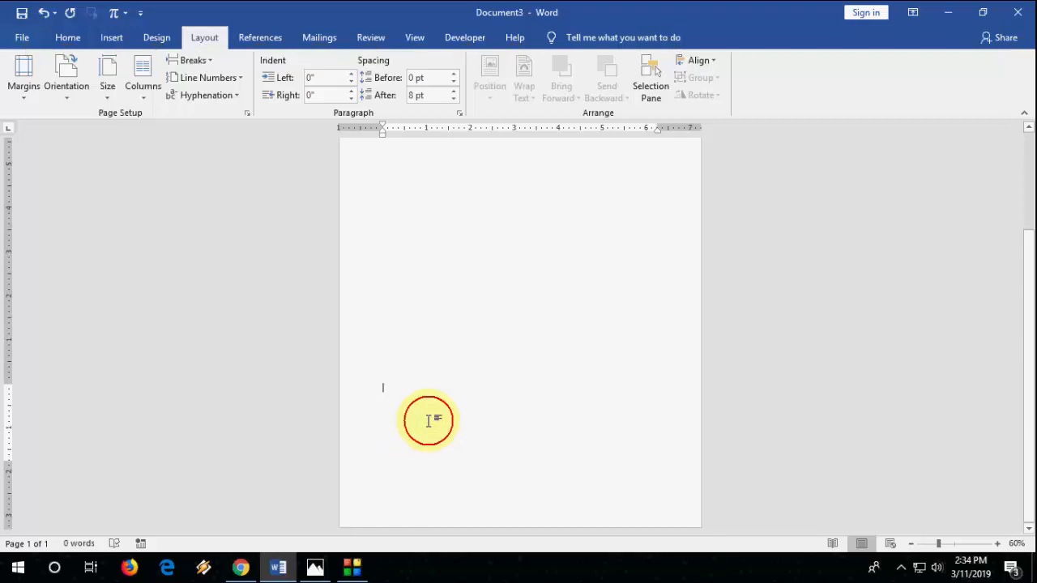
Type five short lines of placeholder text below the 8.4-inch top margin.
text(lshfisjdfklsj fkljsfklsjf klaj)
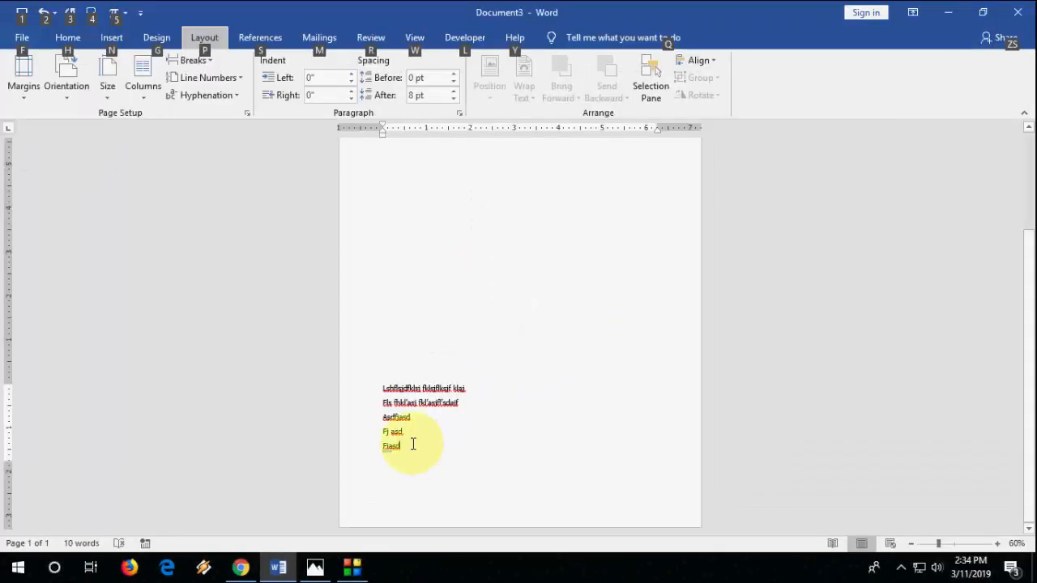
Apply normal margins from this point forward, starting a new section on page two.
key(alt)
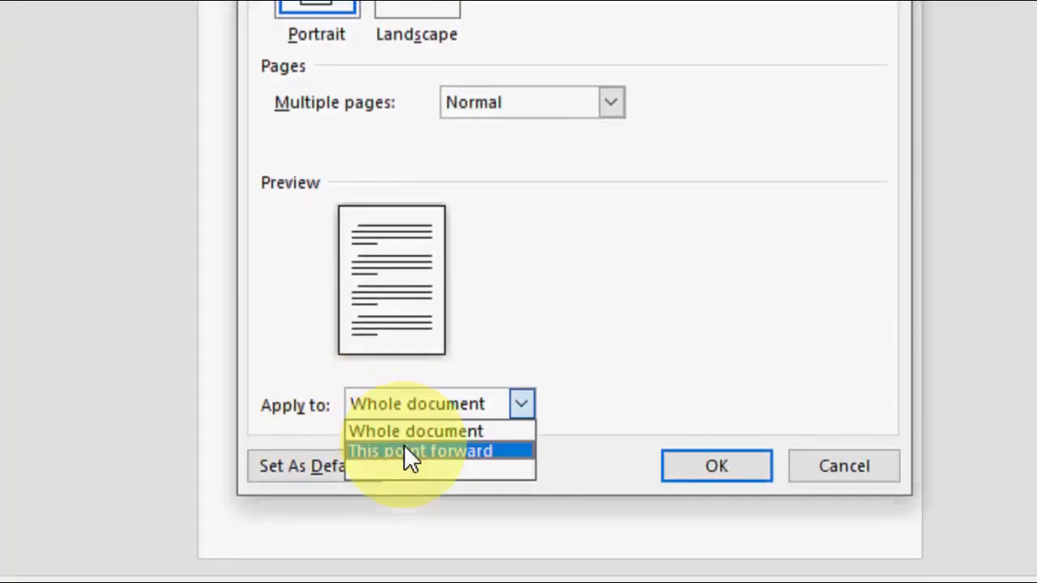
click(420, 452)
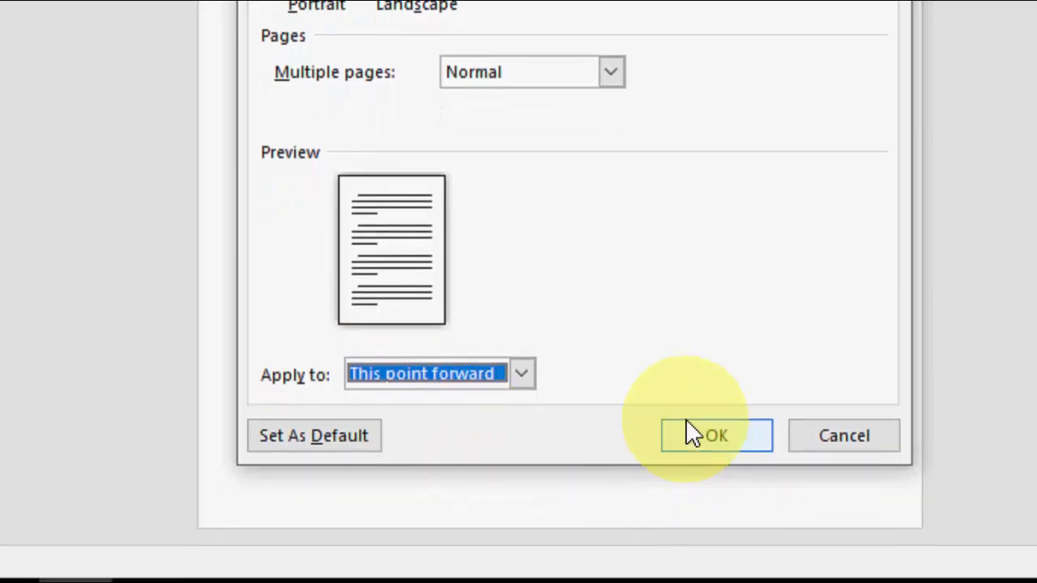
click(714, 435)
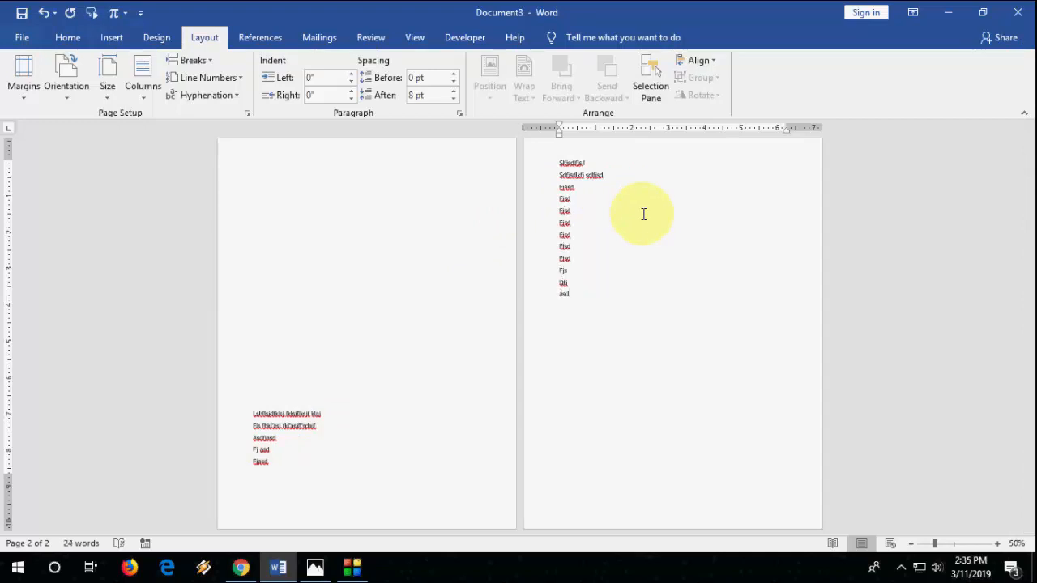
mouse_move(395, 267)
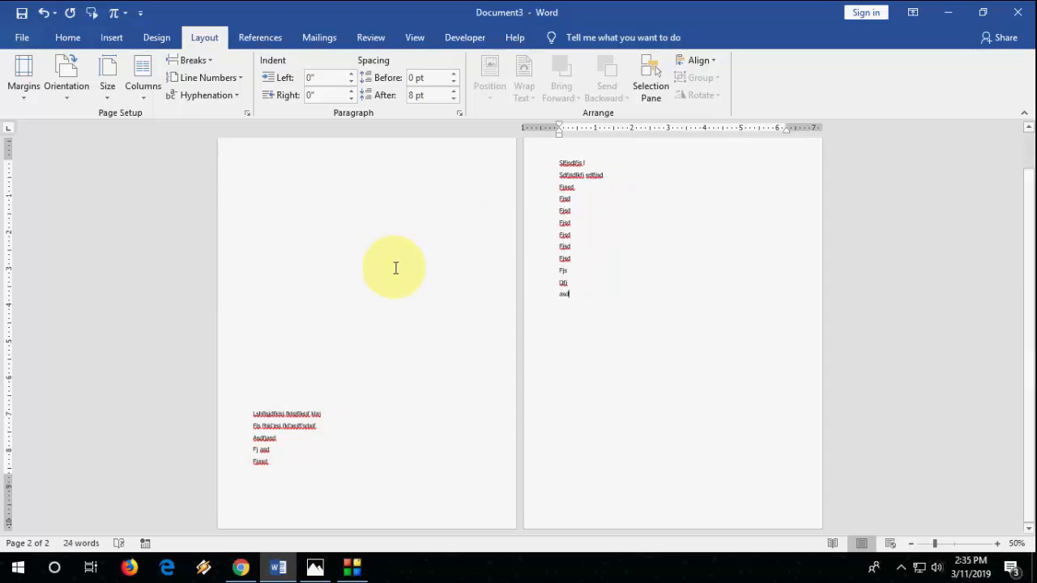